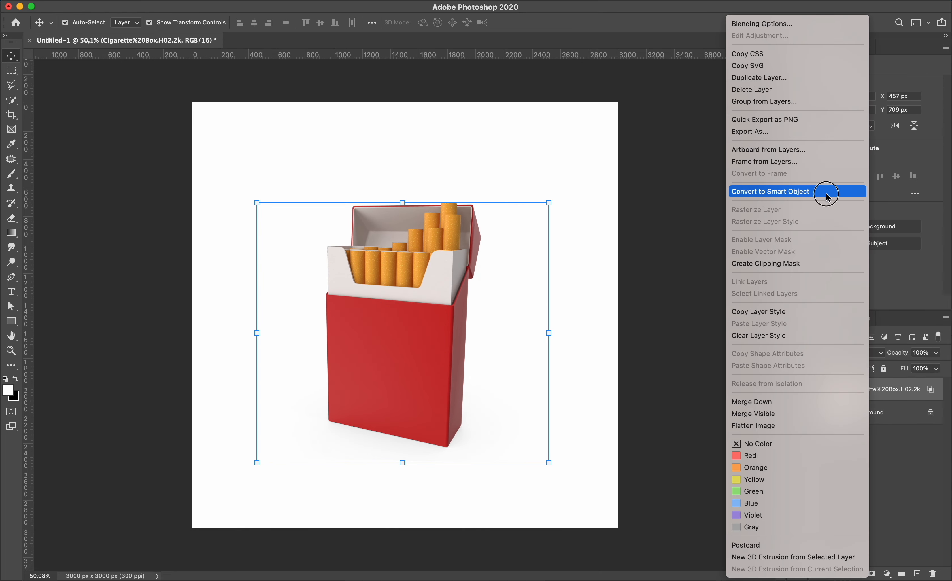
# Make the pack a Smart Object and arrange duplicated rolled bills inside it as the 'roll bill' group.
pyautogui.click(770, 191)
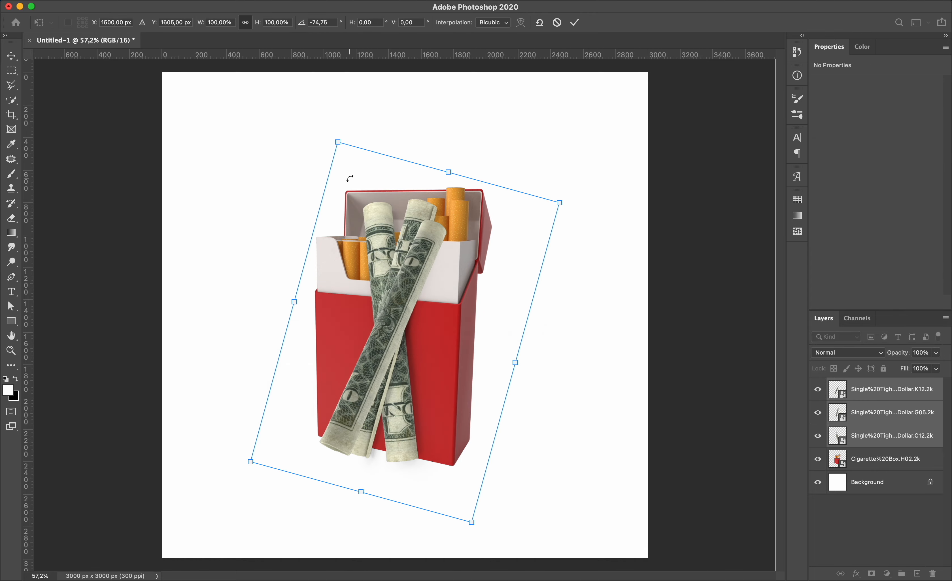
pyautogui.click(573, 23)
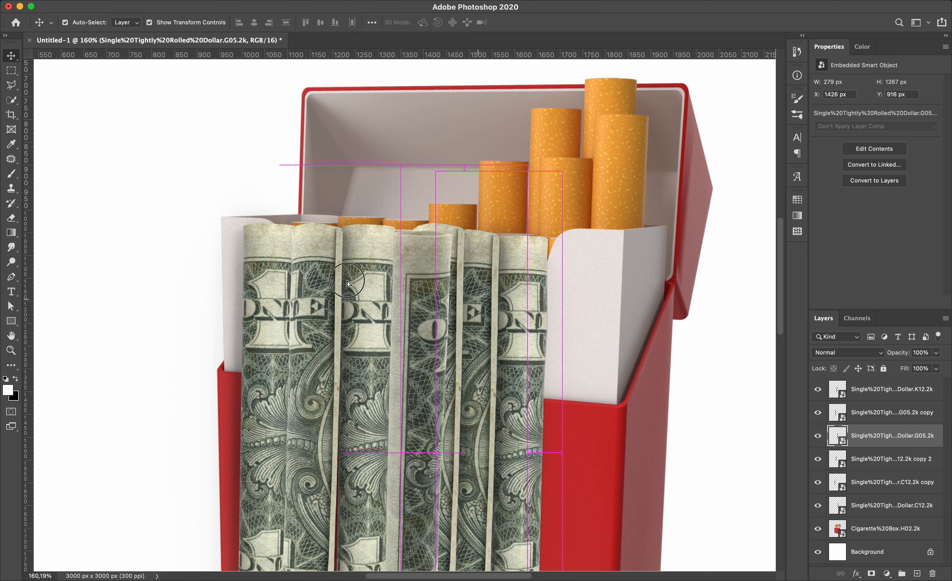
pyautogui.click(355, 282)
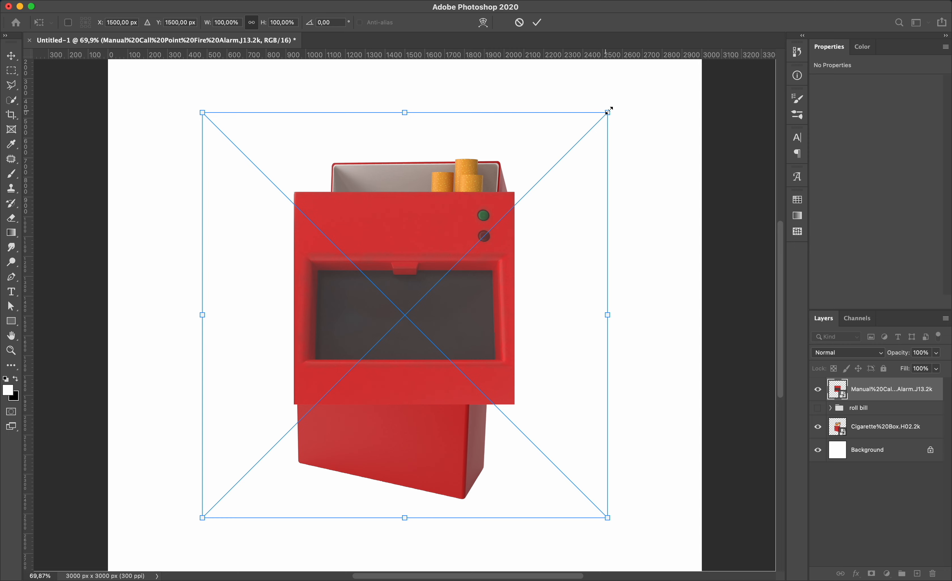
# Place the alarm panel and Perspective Warp it onto the pack's front face.
pyautogui.click(537, 23)
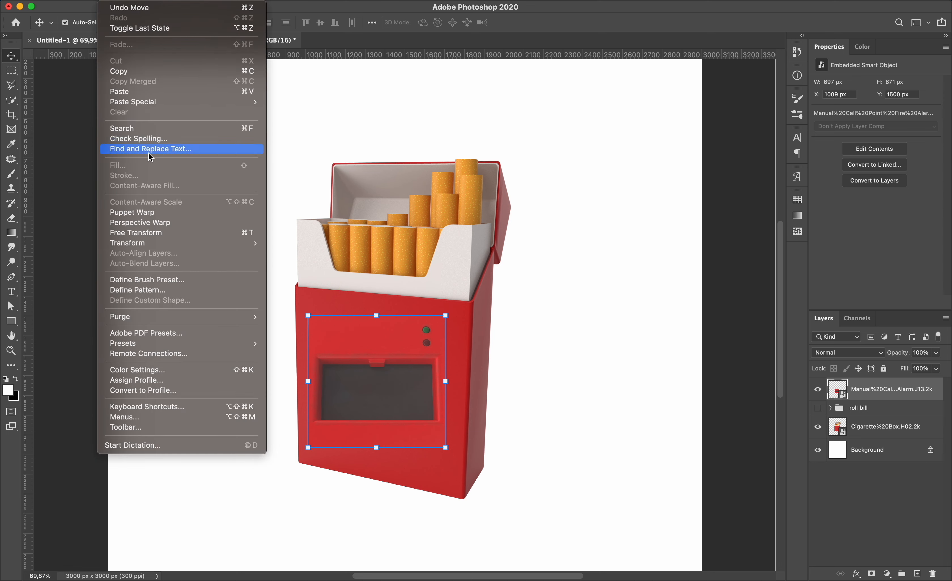
pyautogui.click(141, 222)
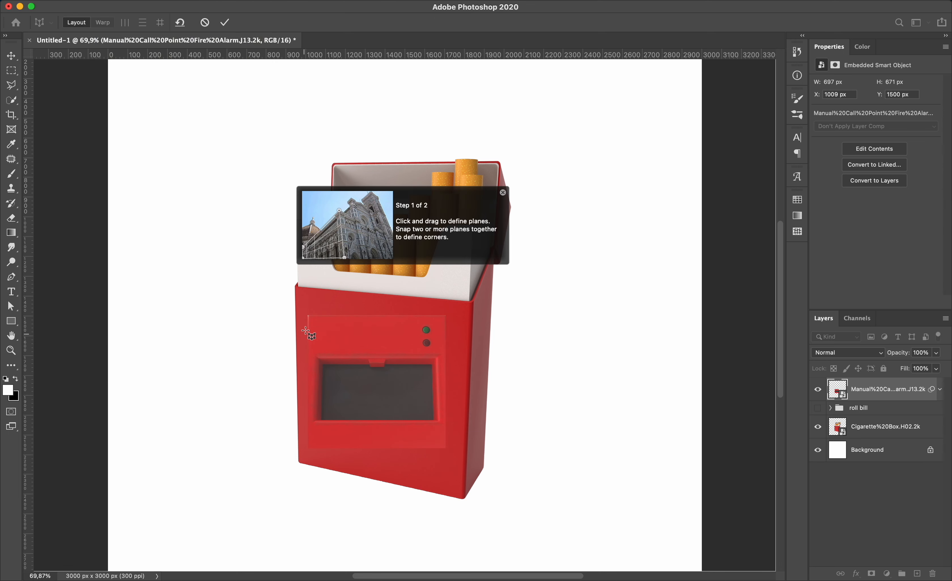
pyautogui.click(503, 192)
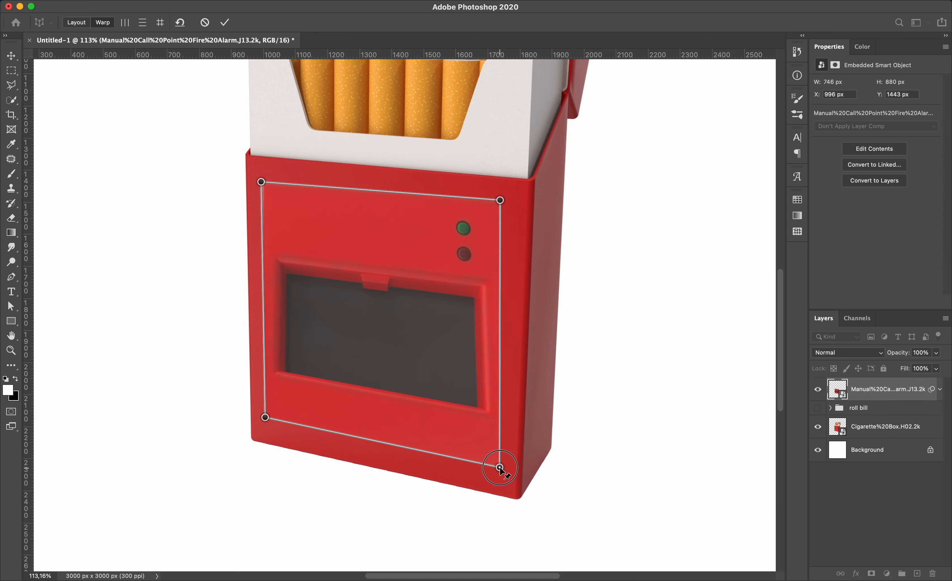
pyautogui.click(224, 22)
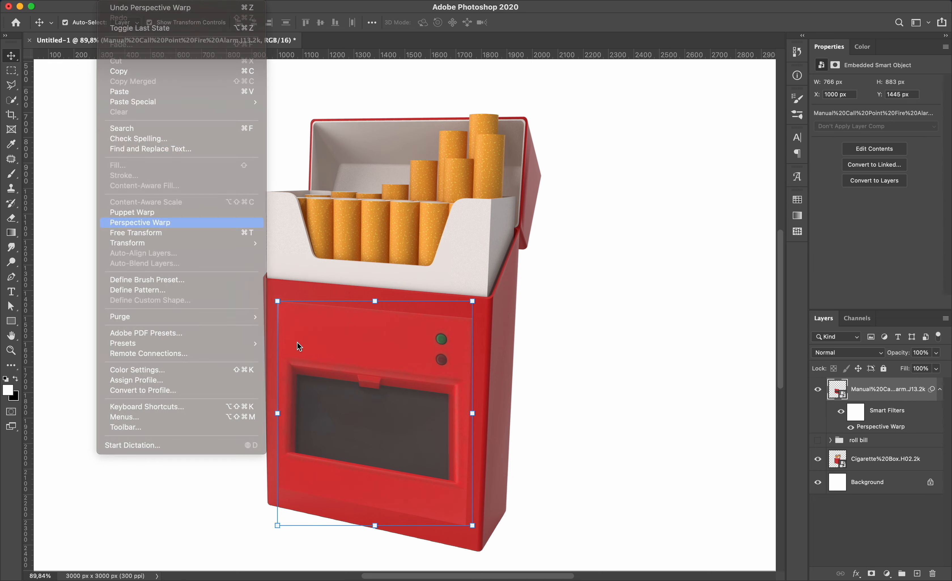
# Refine the warp corners to the pack front and soften the panel's edges on its layer mask.
pyautogui.click(139, 222)
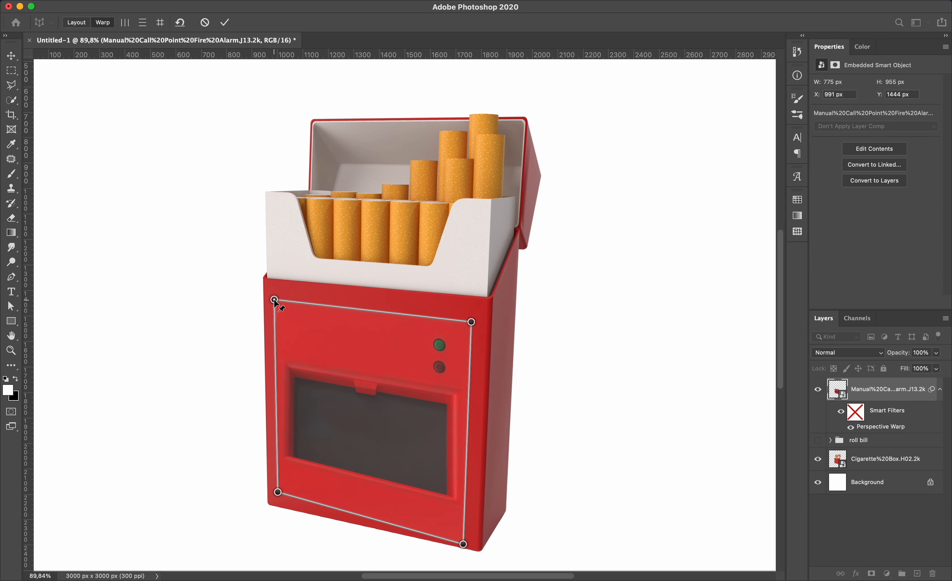
pyautogui.click(224, 22)
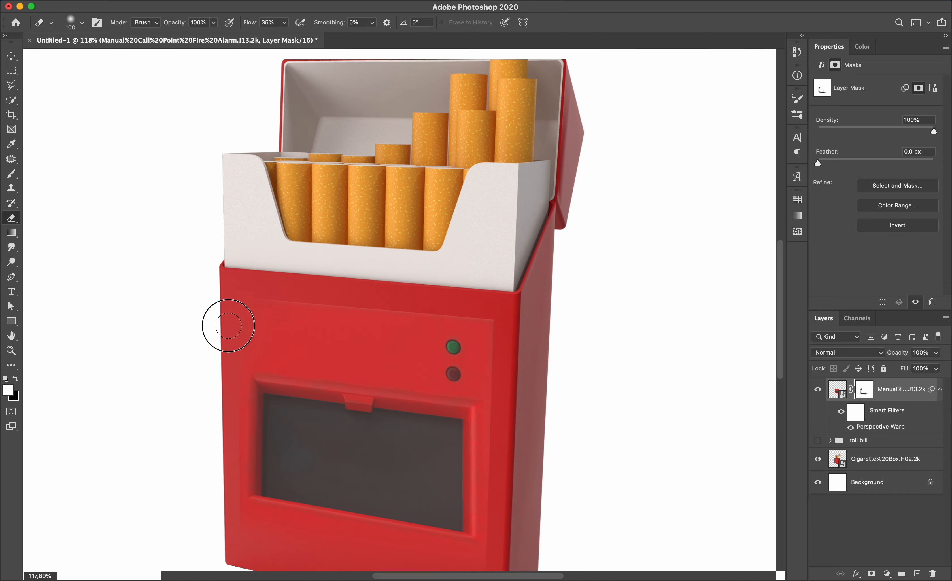
pyautogui.click(10, 55)
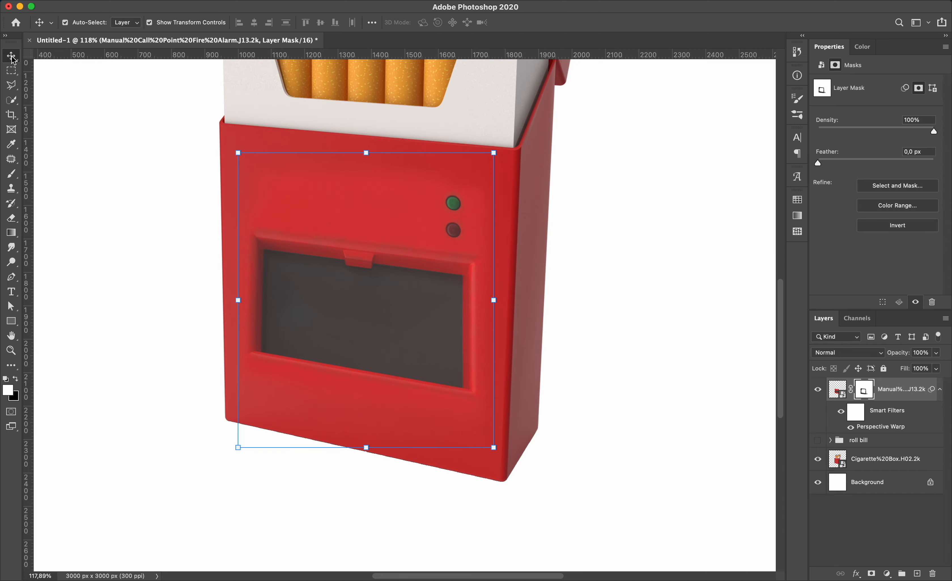
pyautogui.click(836, 389)
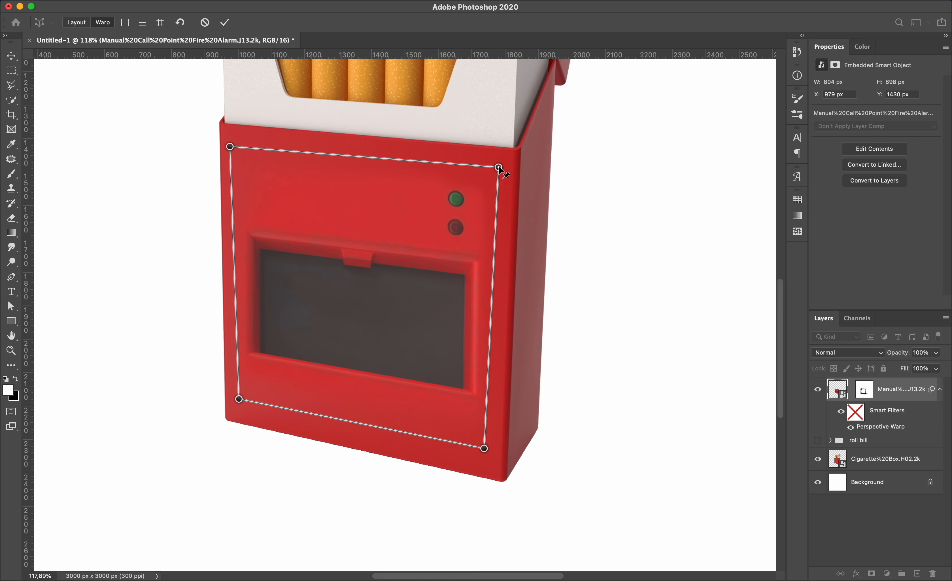
pyautogui.click(223, 23)
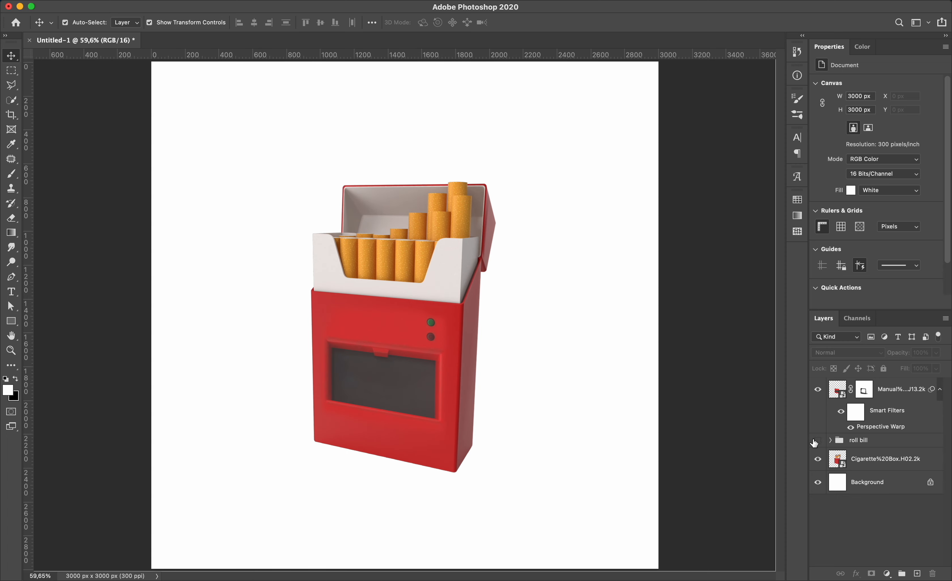
# Show the roll bill group, duplicate it, and Pen-mask the copy to the pack's open top.
pyautogui.click(818, 440)
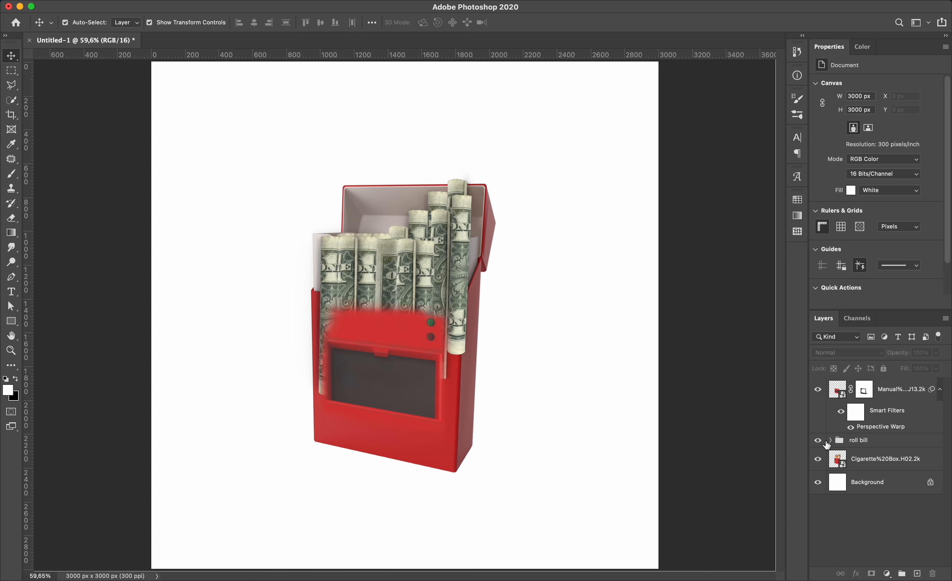
pyautogui.moveTo(828, 443)
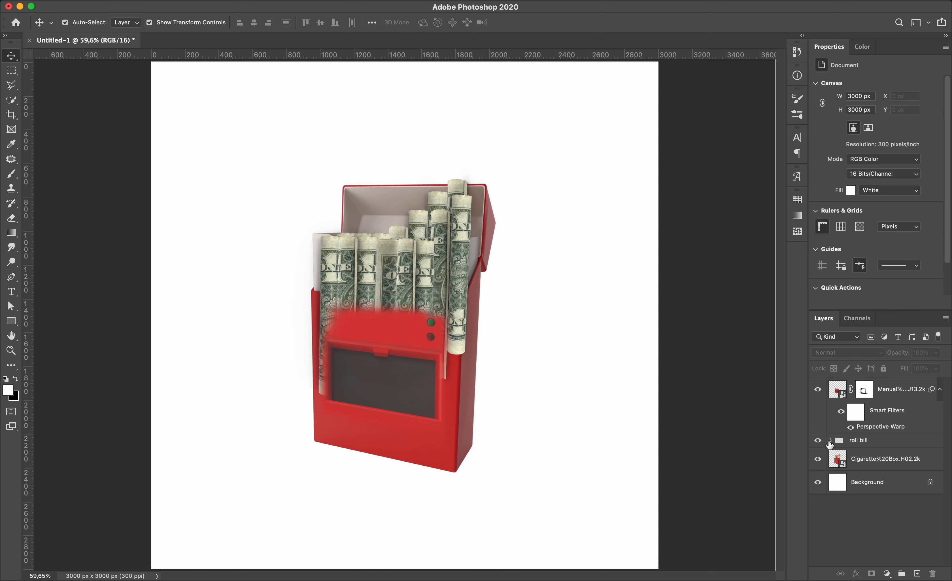
pyautogui.click(859, 441)
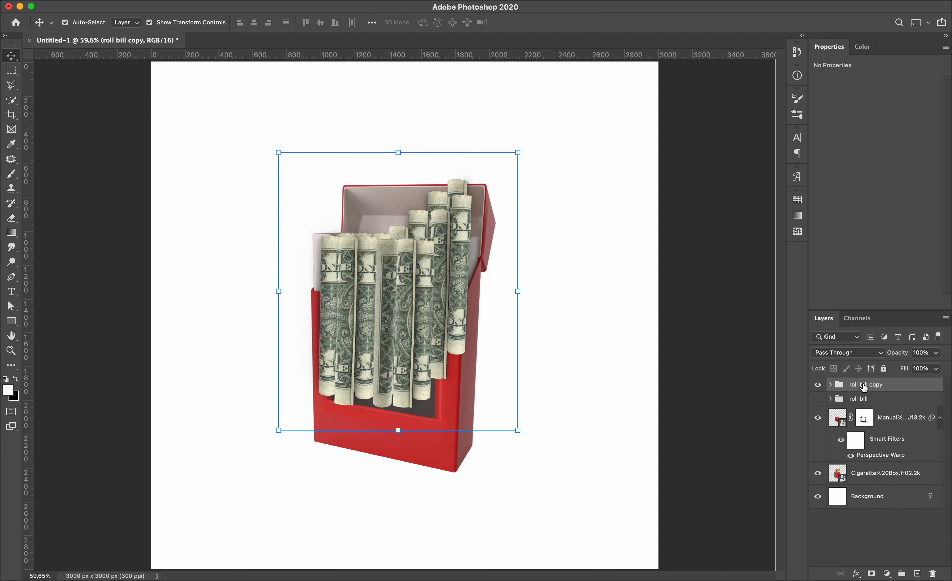
pyautogui.rightClick(865, 384)
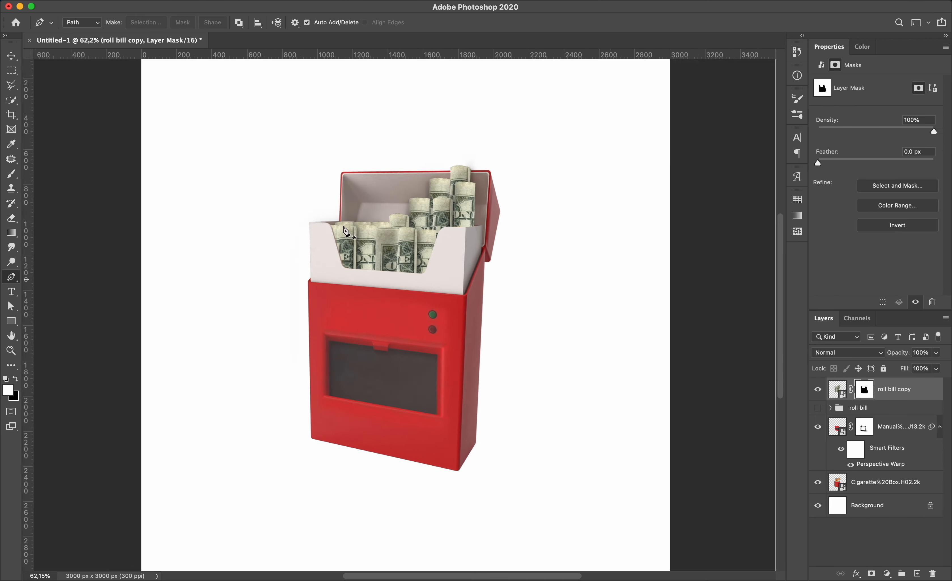
pyautogui.click(10, 55)
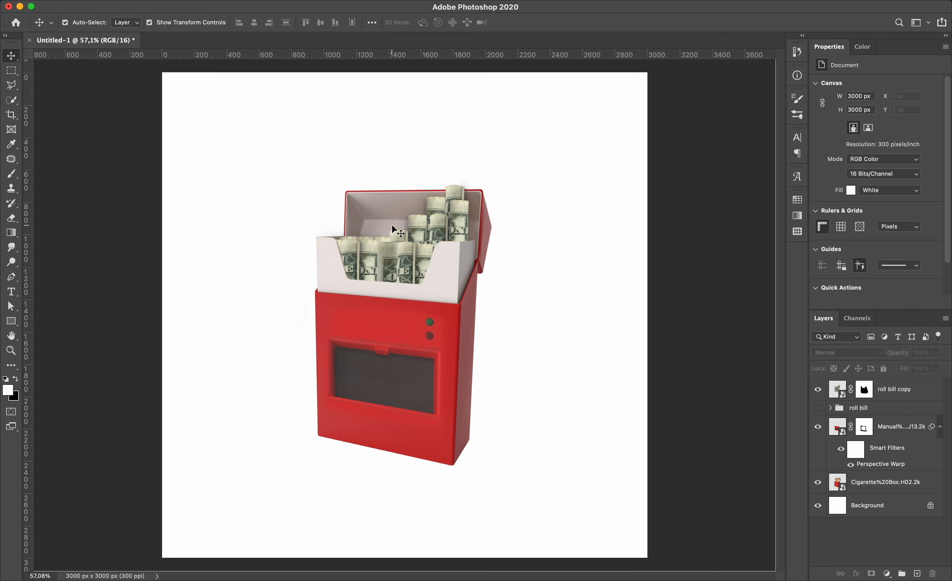
# Make roll bill a Smart Object blended Overlay with Blend If so bills show through the window, then enter the copy's contents.
pyautogui.scroll(-3)
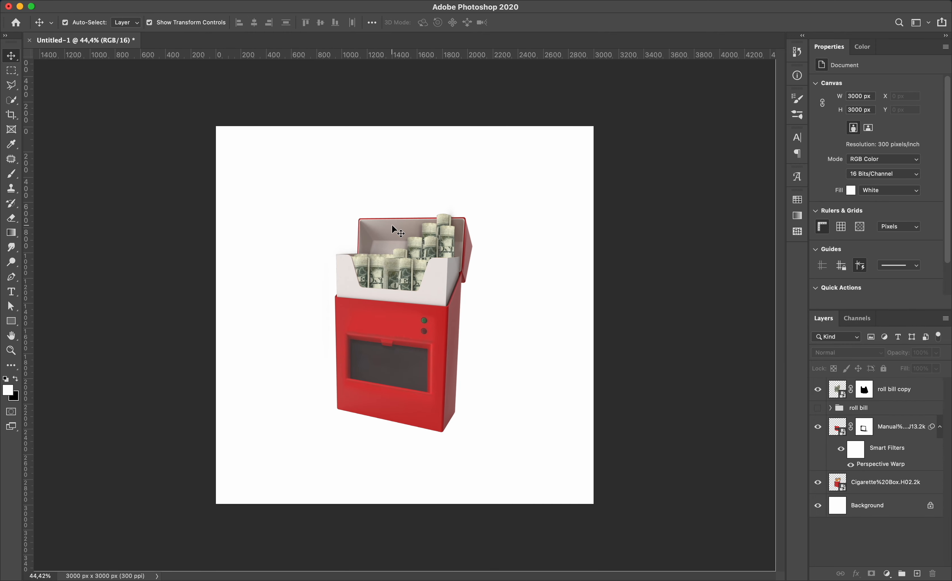
pyautogui.rightClick(858, 407)
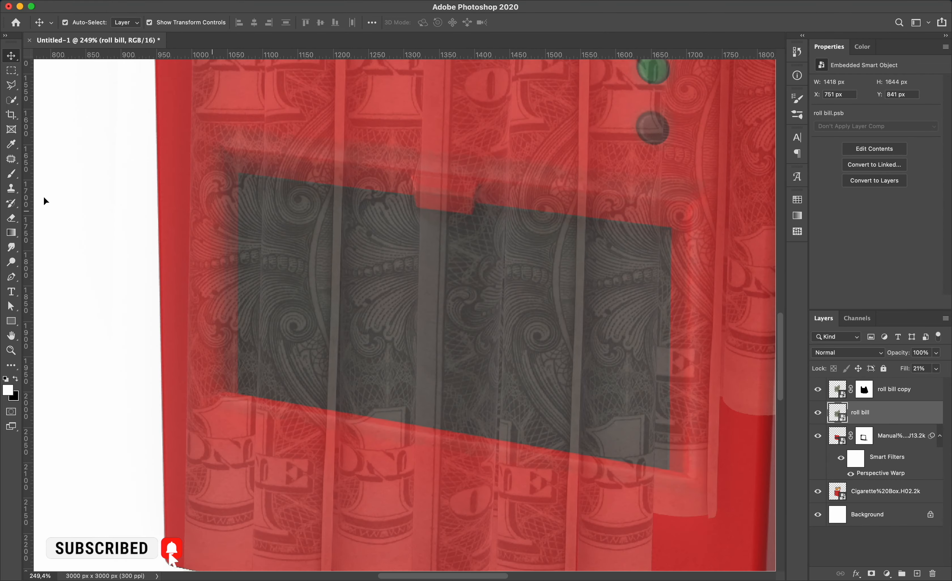
pyautogui.click(10, 276)
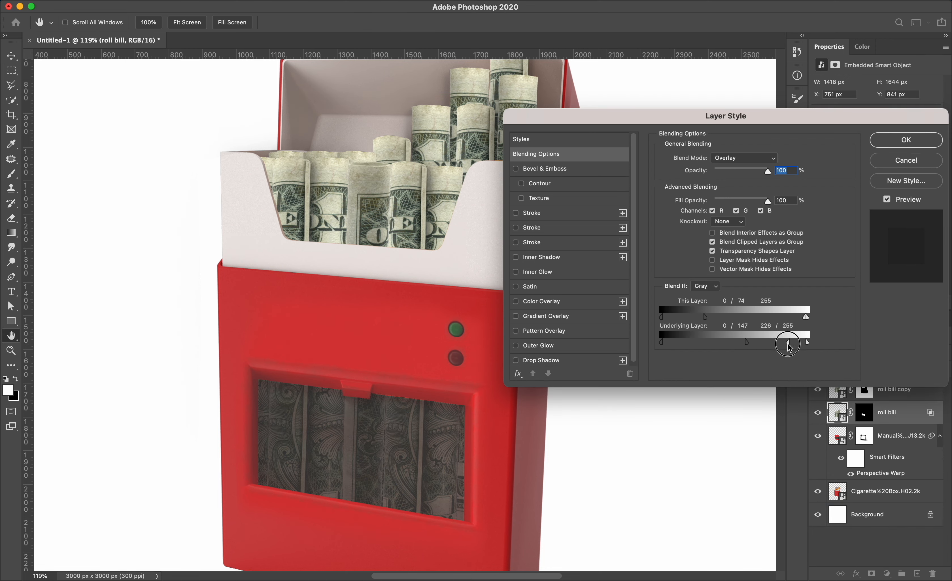
pyautogui.click(906, 140)
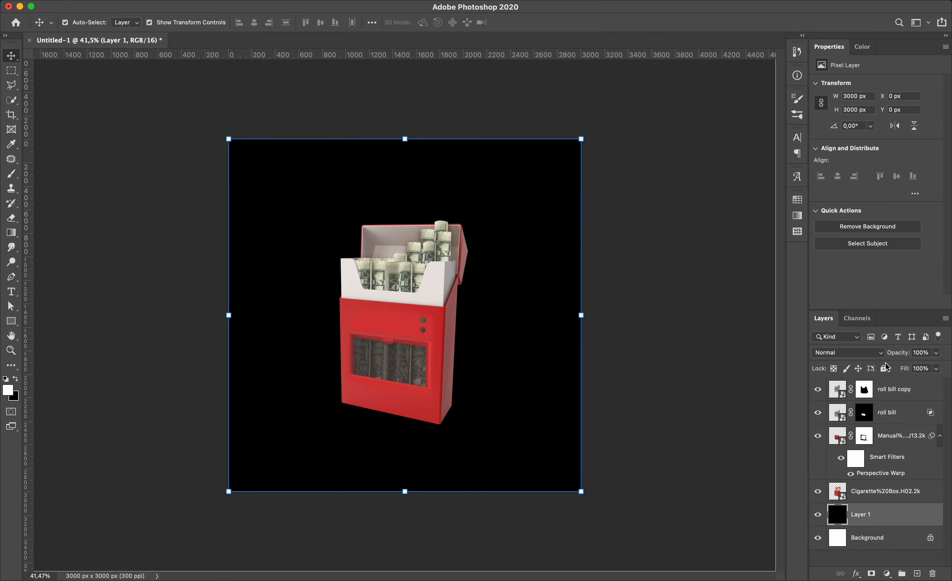
pyautogui.doubleClick(838, 389)
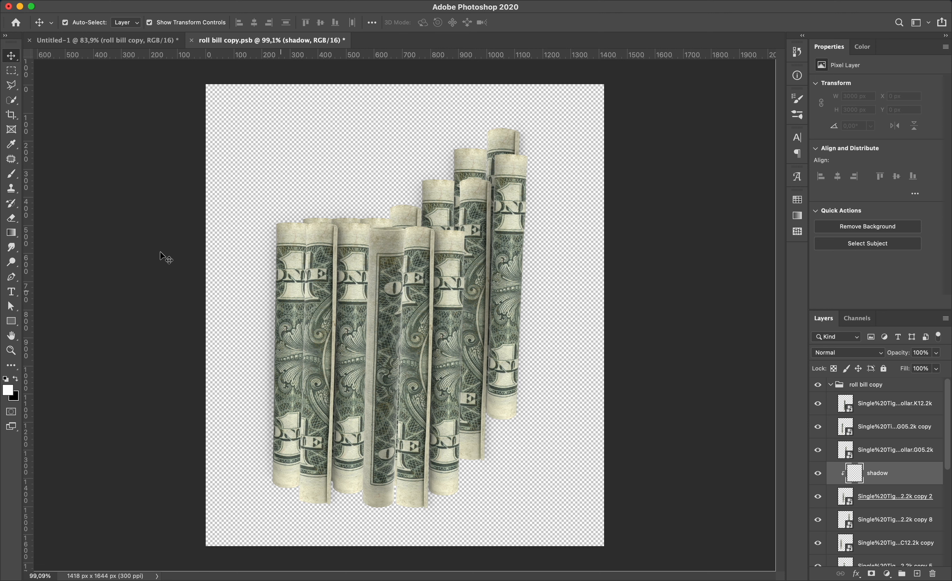
# Clip the shadow layer to the rolled bill and brush soft 15% flow shading onto it.
pyautogui.click(11, 174)
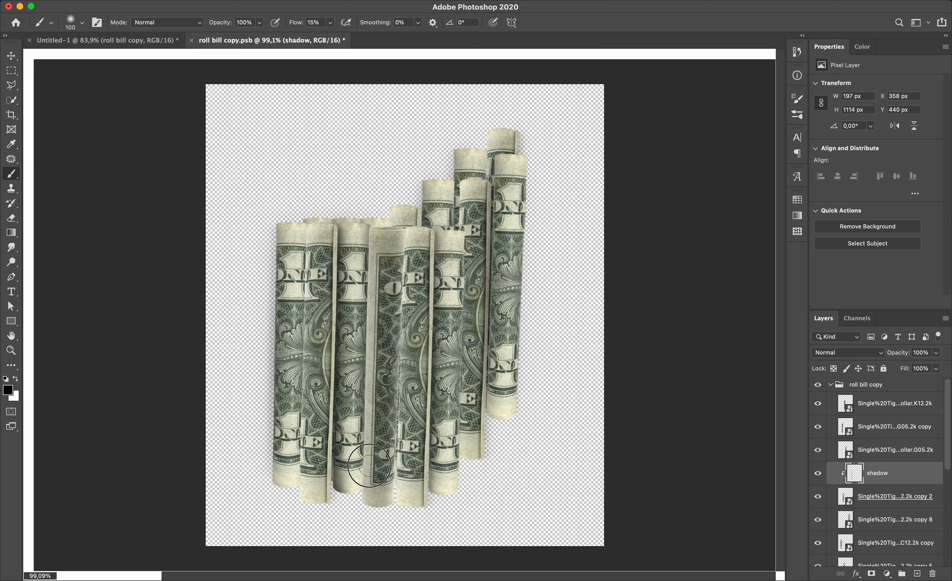
pyautogui.click(11, 55)
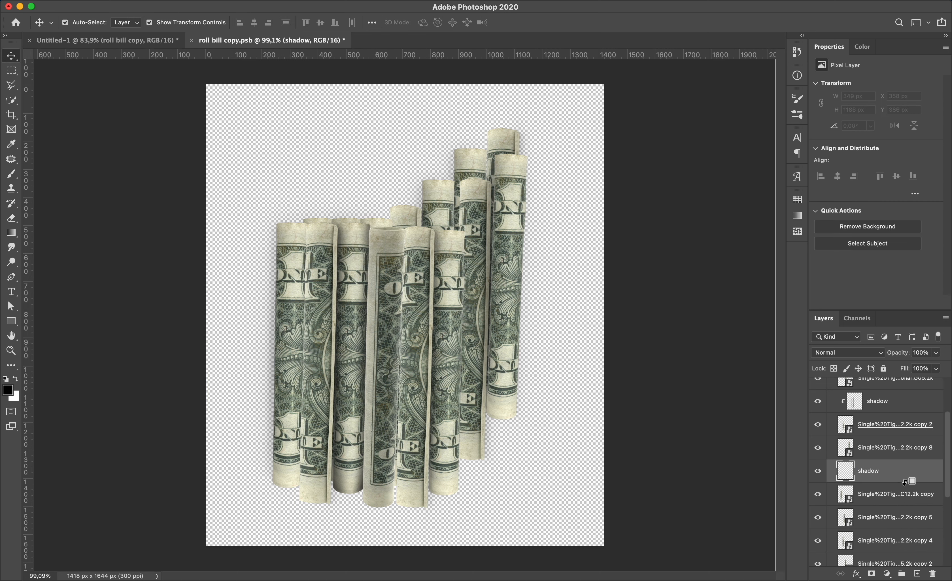
pyautogui.click(11, 172)
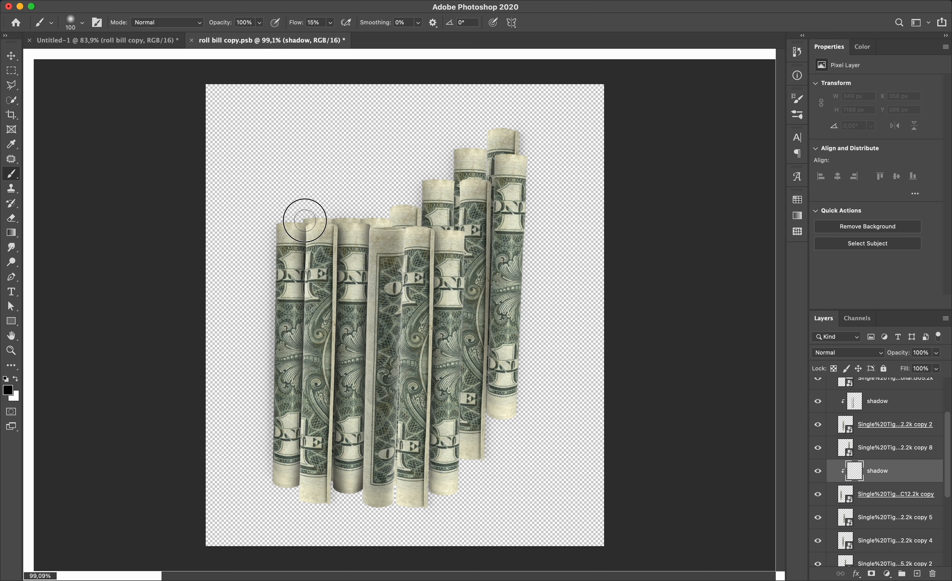
pyautogui.click(11, 55)
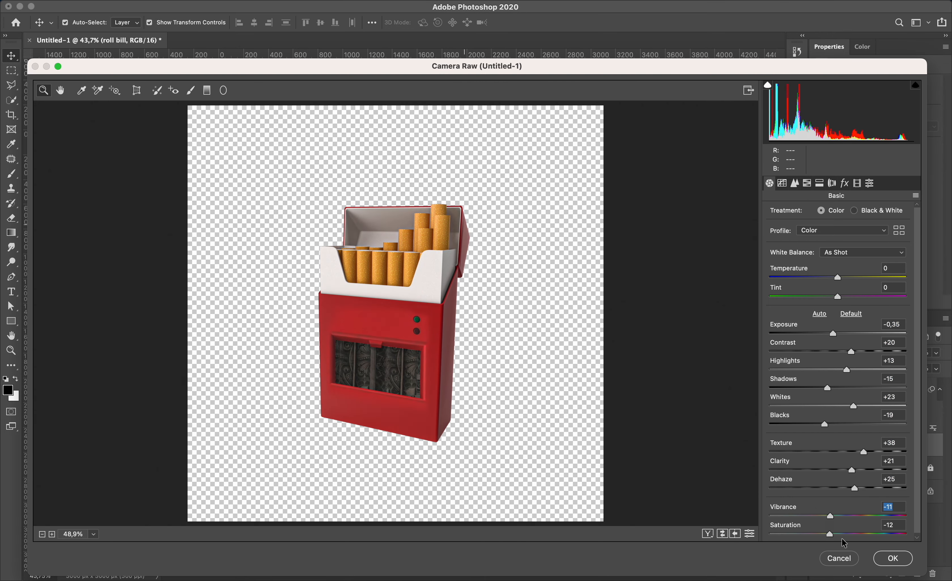
# Commit the Camera Raw exposure, texture, clarity and saturation adjustments to the pack.
pyautogui.click(892, 558)
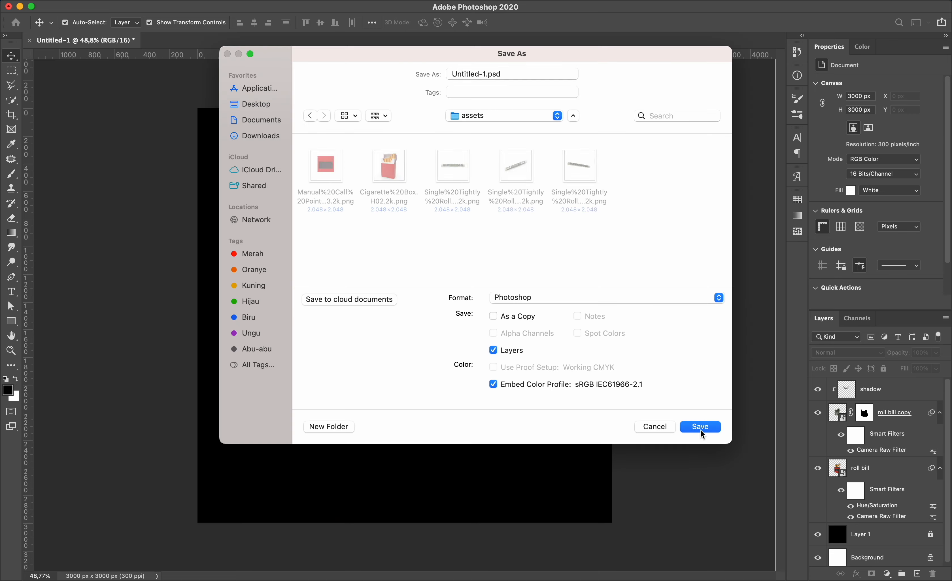
# Save the design as layered Untitled-1.psd in the assets folder.
pyautogui.click(699, 426)
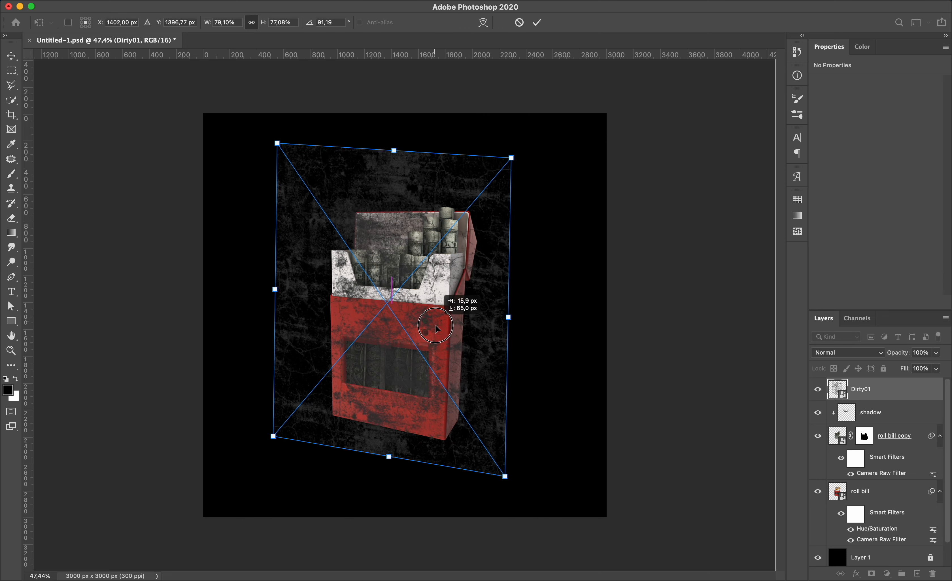
# Commit the Dirty01 grunge texture, blend it Color Dodge, and mask it off the bill rolls.
pyautogui.click(536, 22)
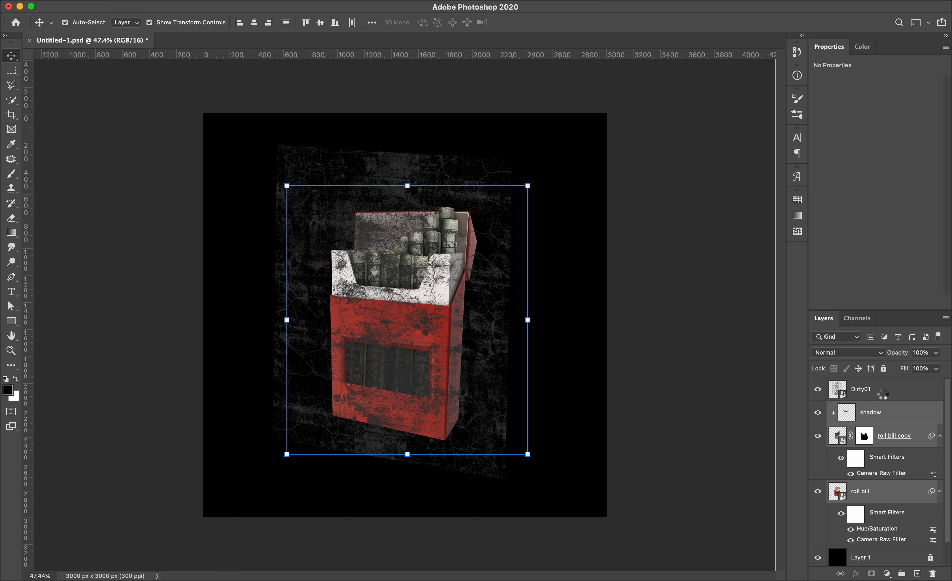
pyautogui.click(847, 352)
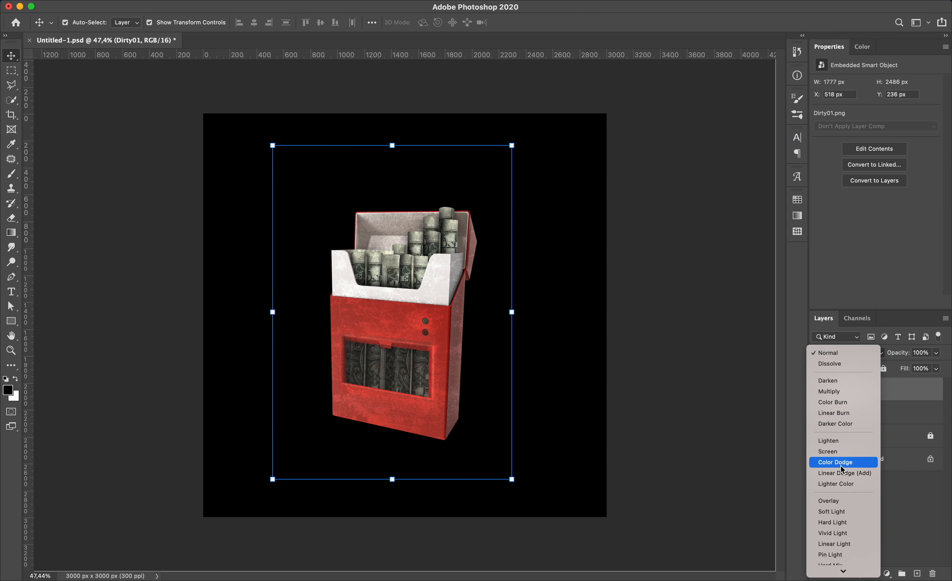
pyautogui.click(835, 461)
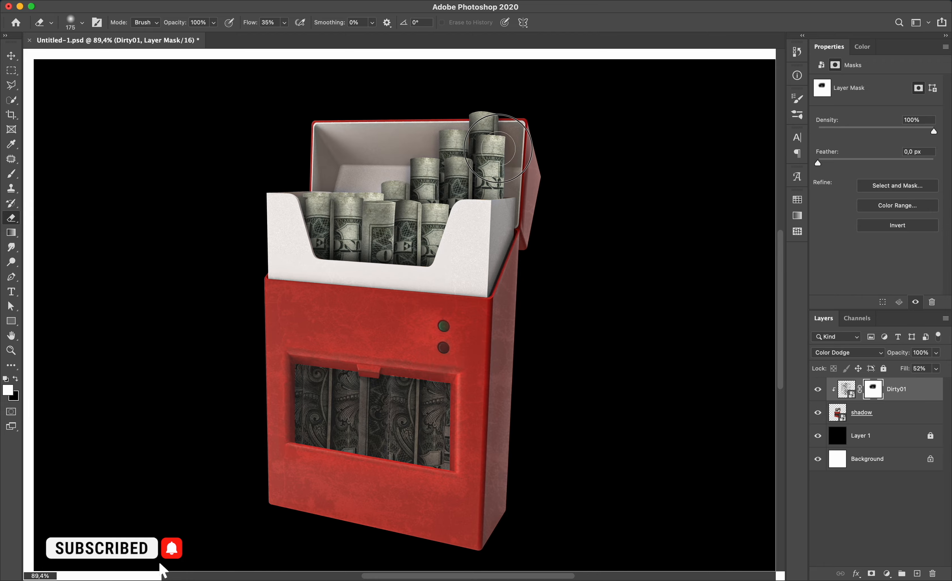
pyautogui.click(10, 56)
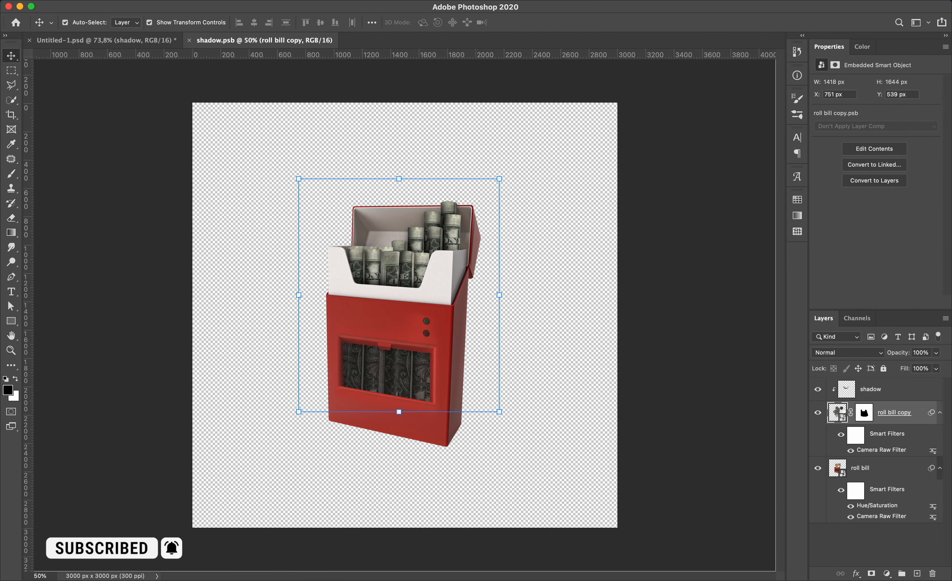
# Edit the rolled bills Smart Object and return to the pack with the updated rolls.
pyautogui.doubleClick(838, 411)
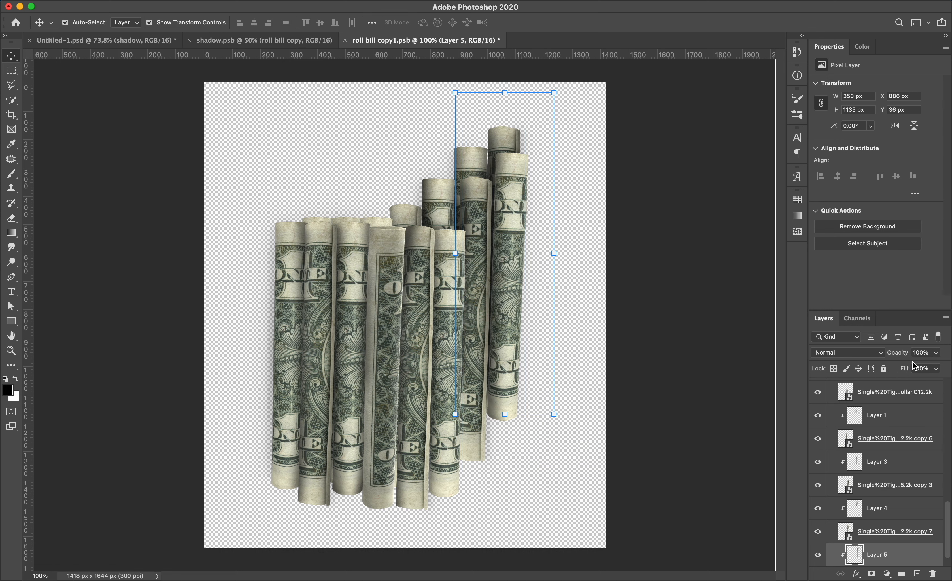
pyautogui.click(262, 40)
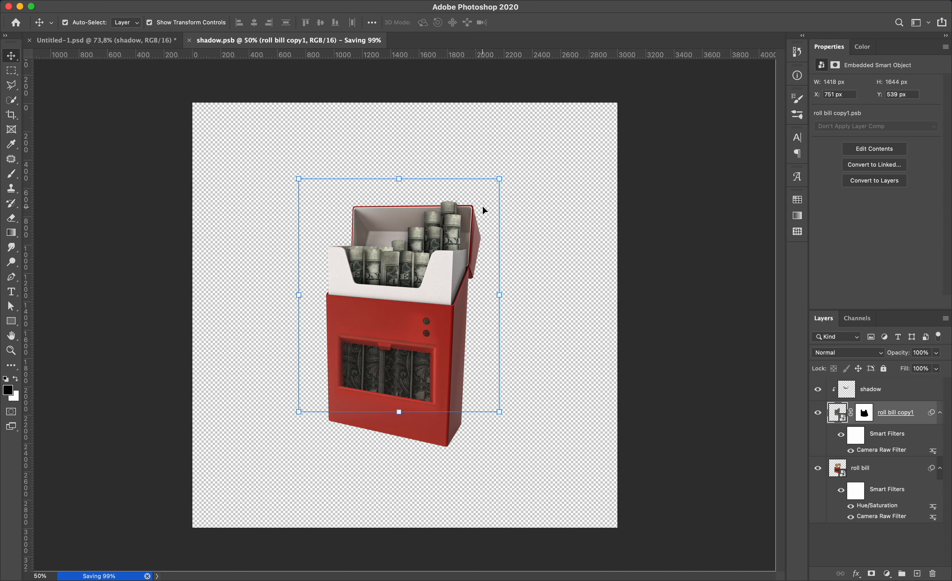
pyautogui.click(103, 41)
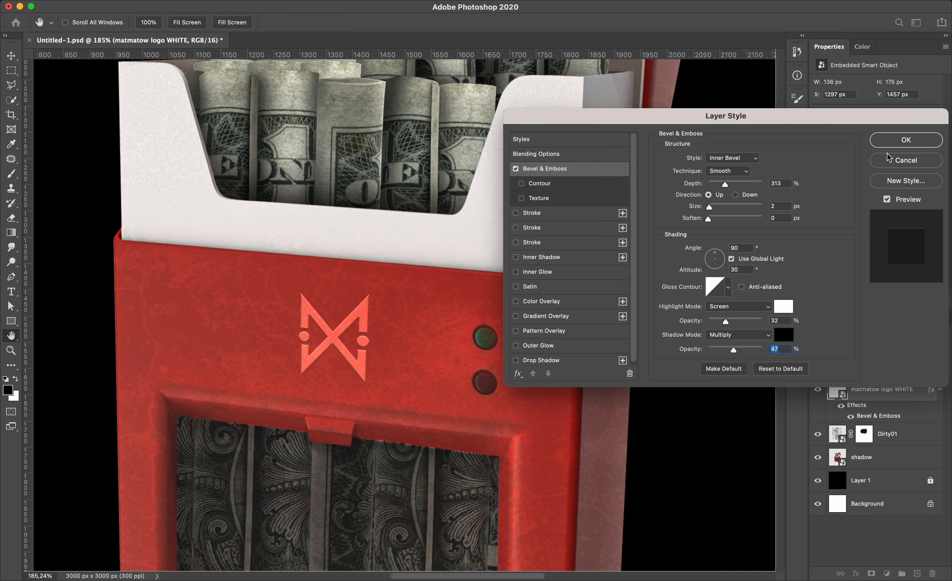
# Set the bevelled logo to Overlay with a split Blend If highlight so it fades into the red front.
pyautogui.click(535, 154)
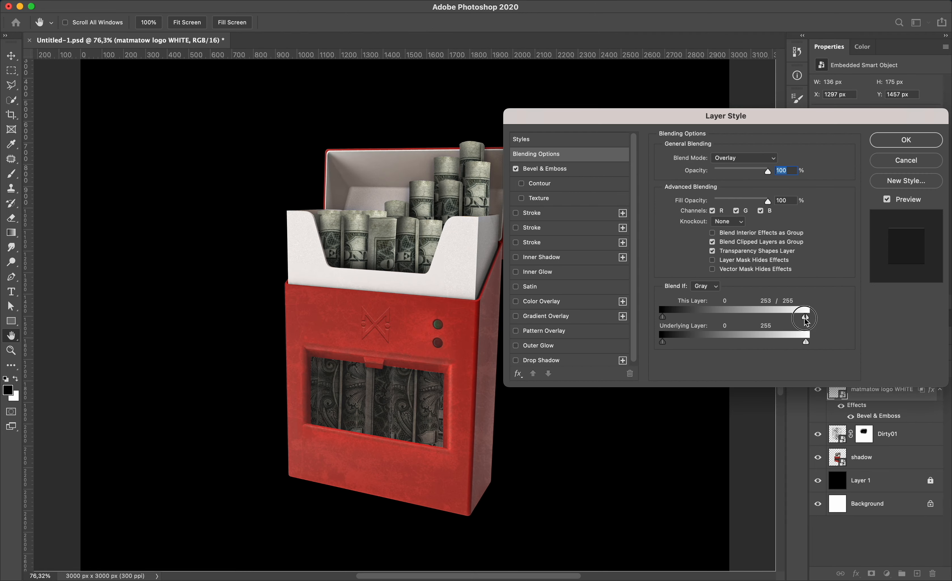
pyautogui.click(906, 139)
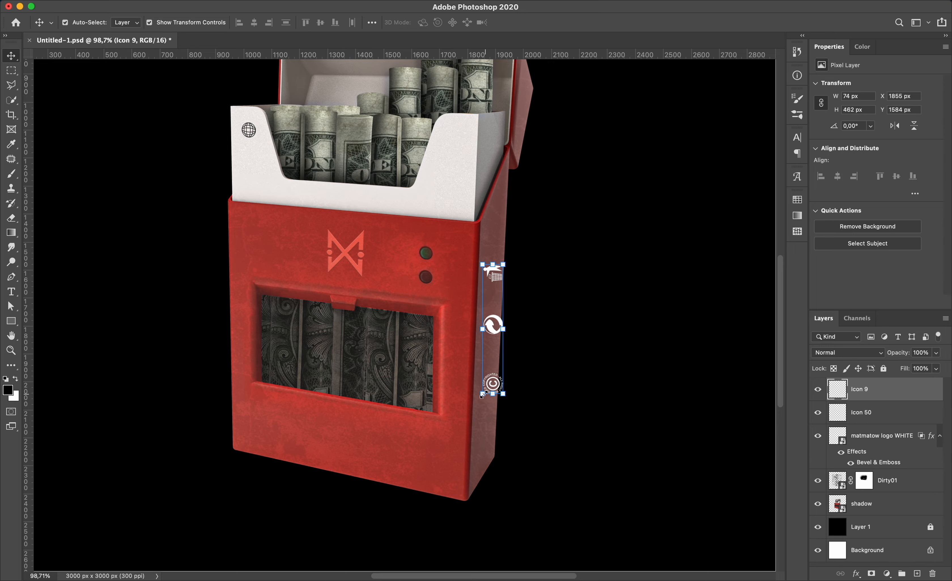
# Add the 'for emergency use' text in Athelas 6 pt on the white inner flap.
pyautogui.click(845, 352)
pyautogui.write('for emergency use')
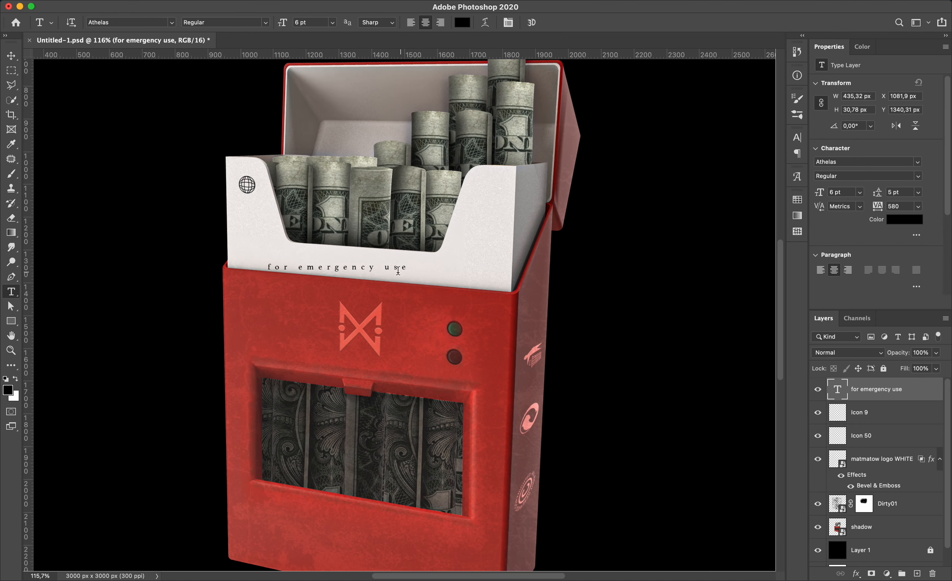
pyautogui.click(10, 56)
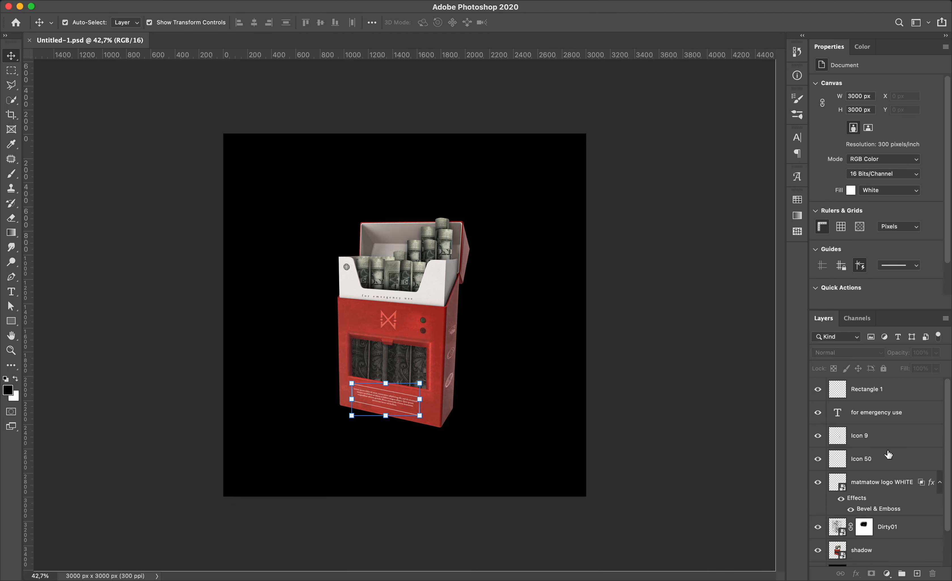
# Merge the pack into a tilted smart-object group with Add Noise, framed by 'desire' and 'wealthpack' text.
pyautogui.doubleClick(838, 526)
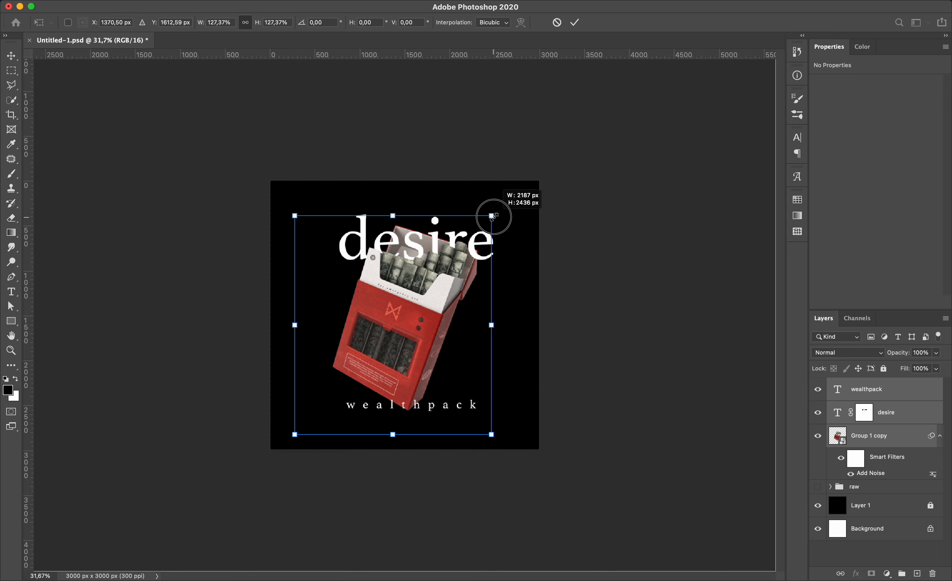
# Scale the pack with its 'desire' and 'wealthpack' text to about 127% via Free Transform.
pyautogui.click(573, 23)
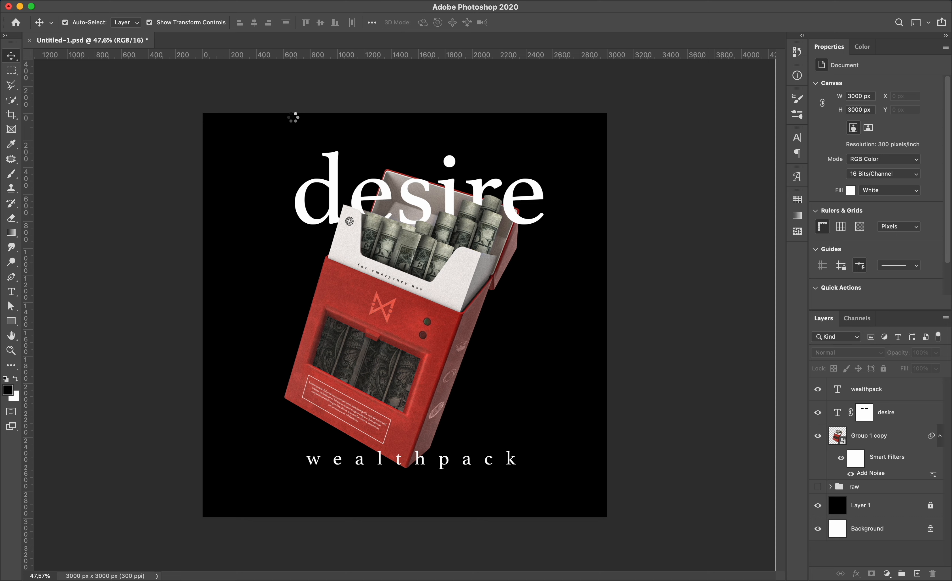
pyautogui.moveTo(479, 312)
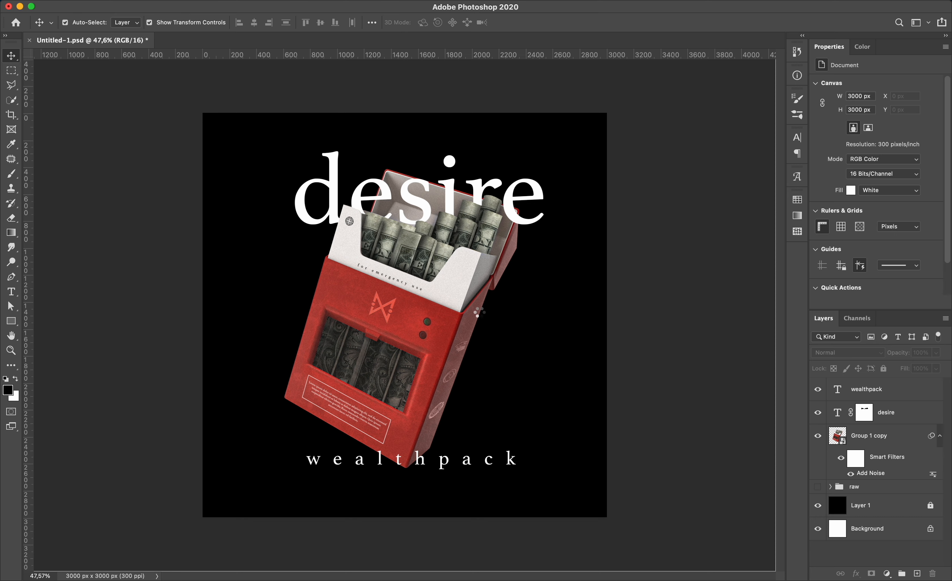
pyautogui.click(279, 40)
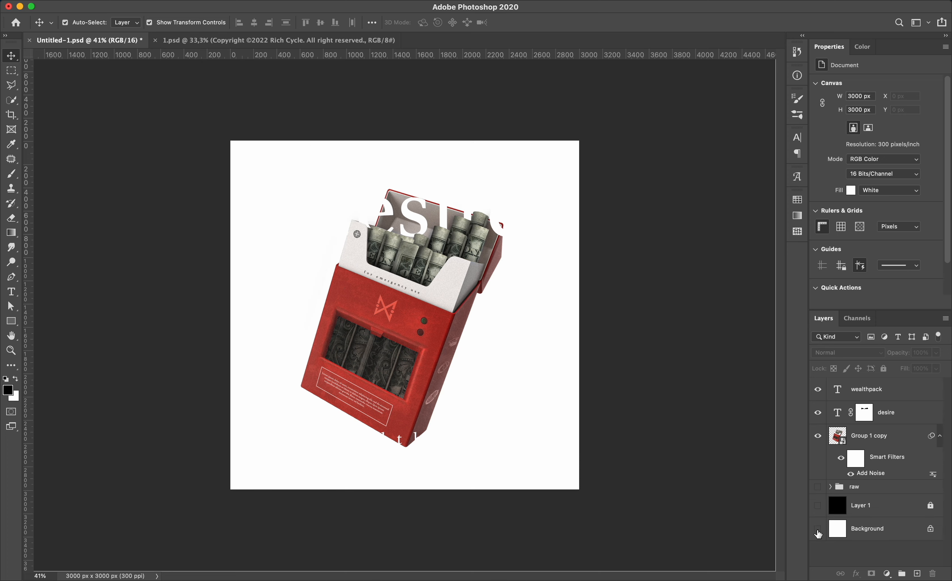
# Hide the white backdrop, move the artwork into 1.psd and blend it in Screen mode on the t-shirt.
pyautogui.click(818, 528)
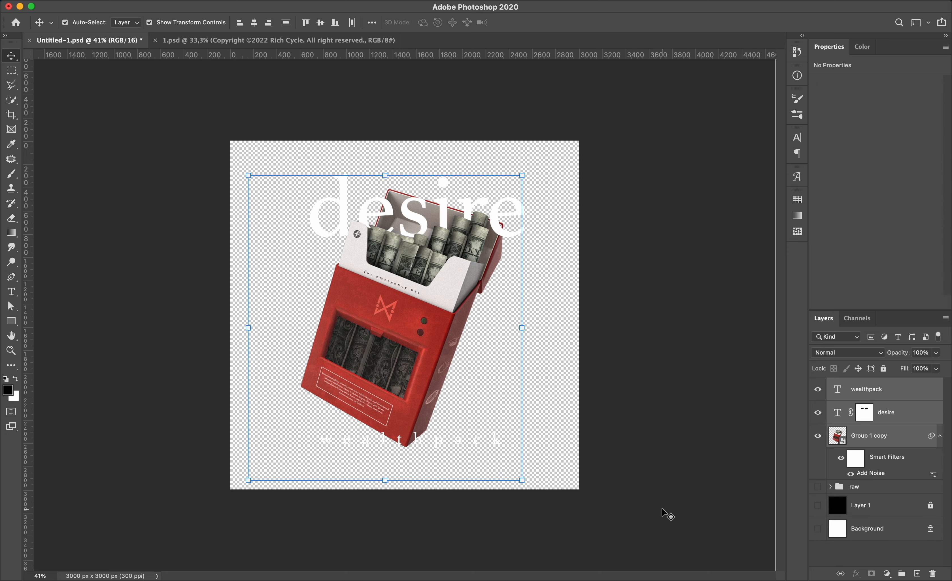
pyautogui.click(212, 40)
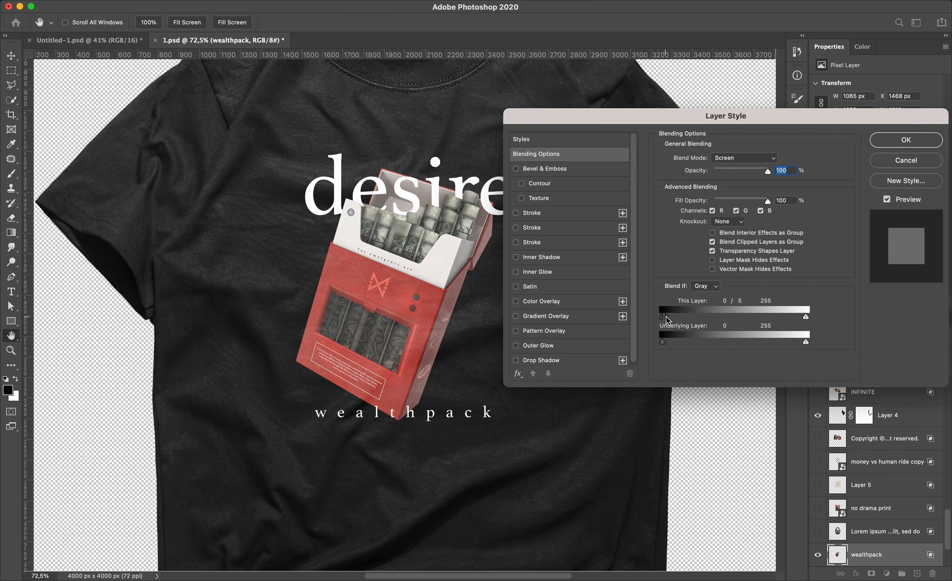
pyautogui.click(904, 140)
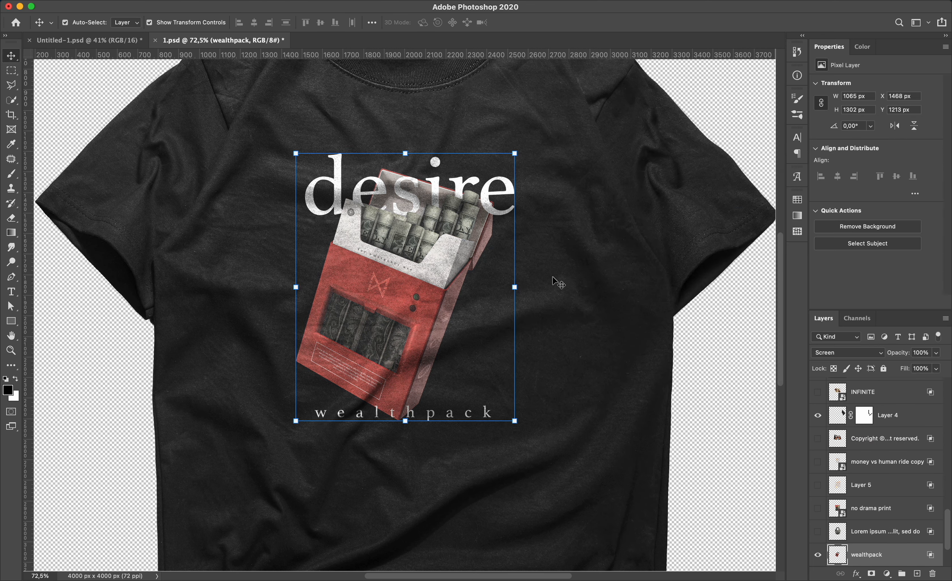